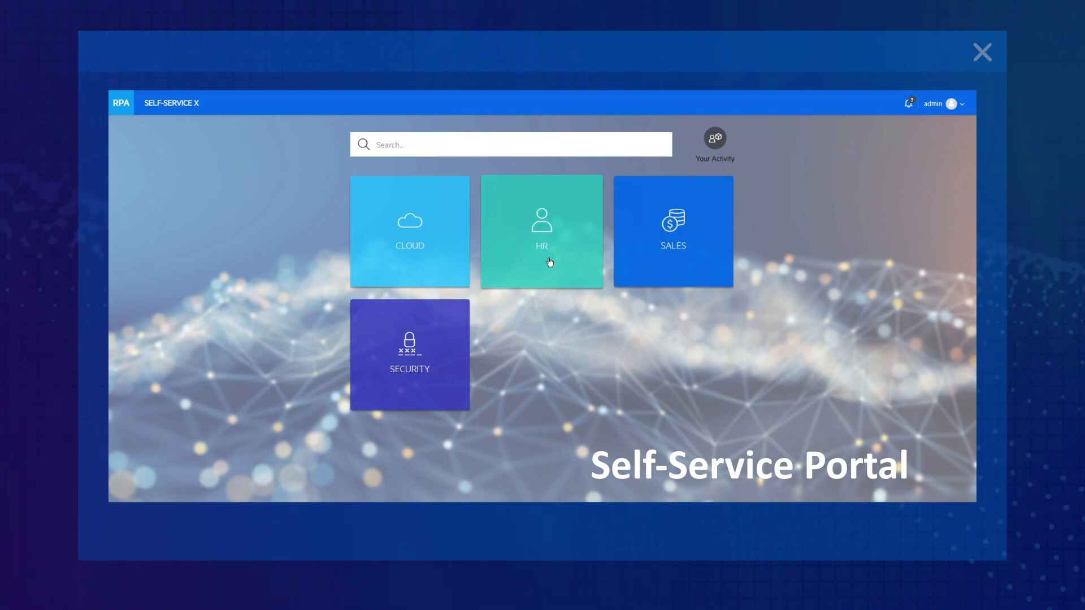
Step: Launch the New Employee Onboarding scenario from the HR category tile
{"action": "left_click", "coordinate": [542, 231]}
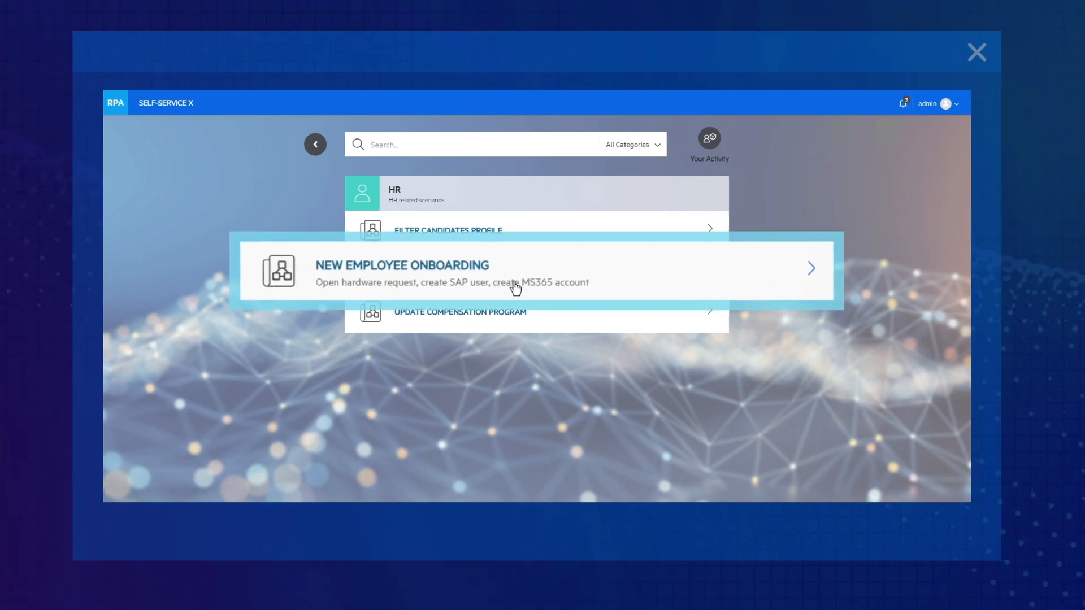
{"action": "left_click", "coordinate": [515, 270]}
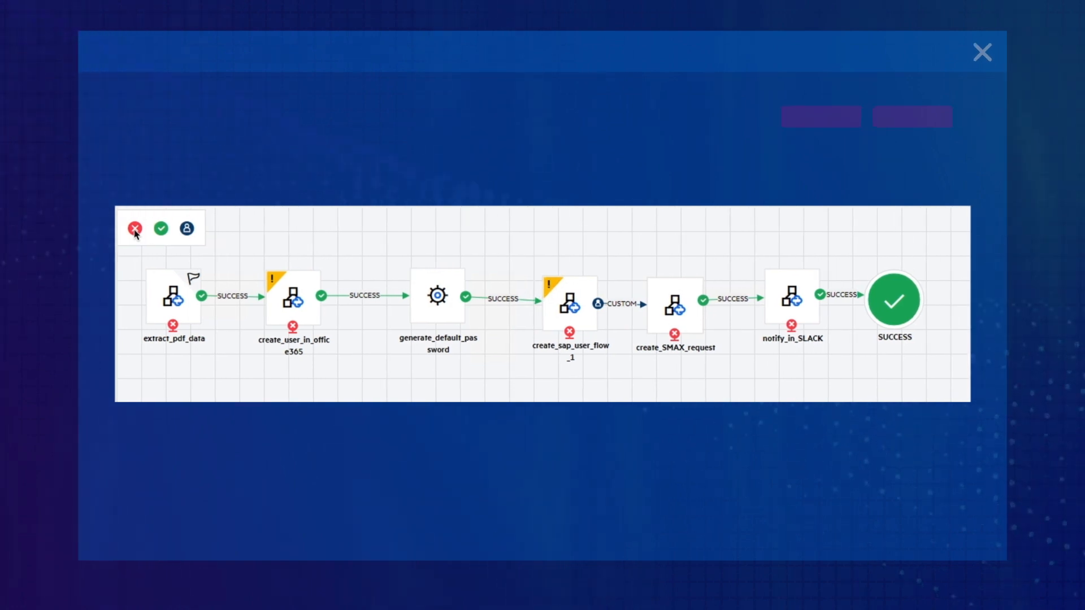